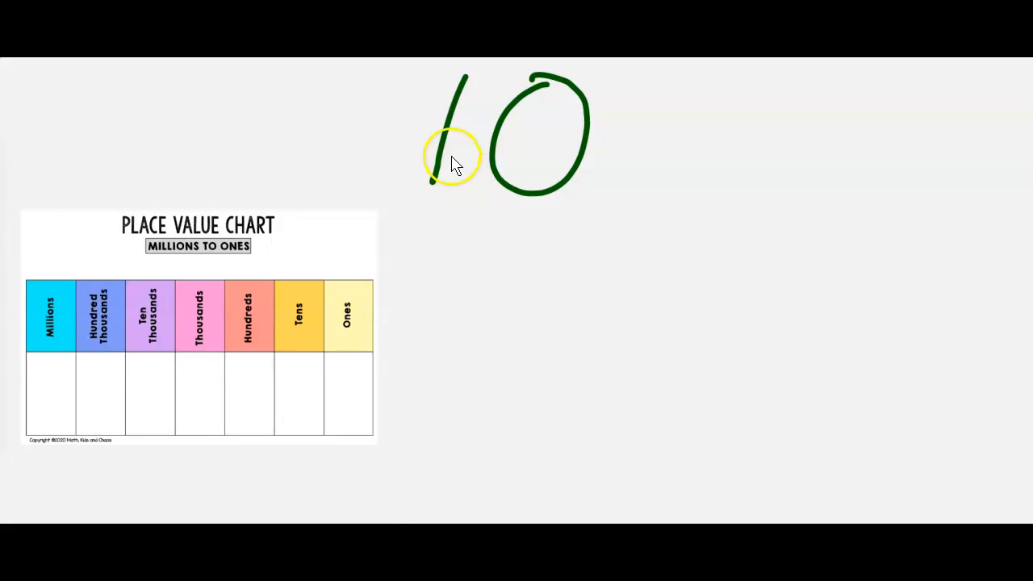
pyautogui.moveTo(480, 161)
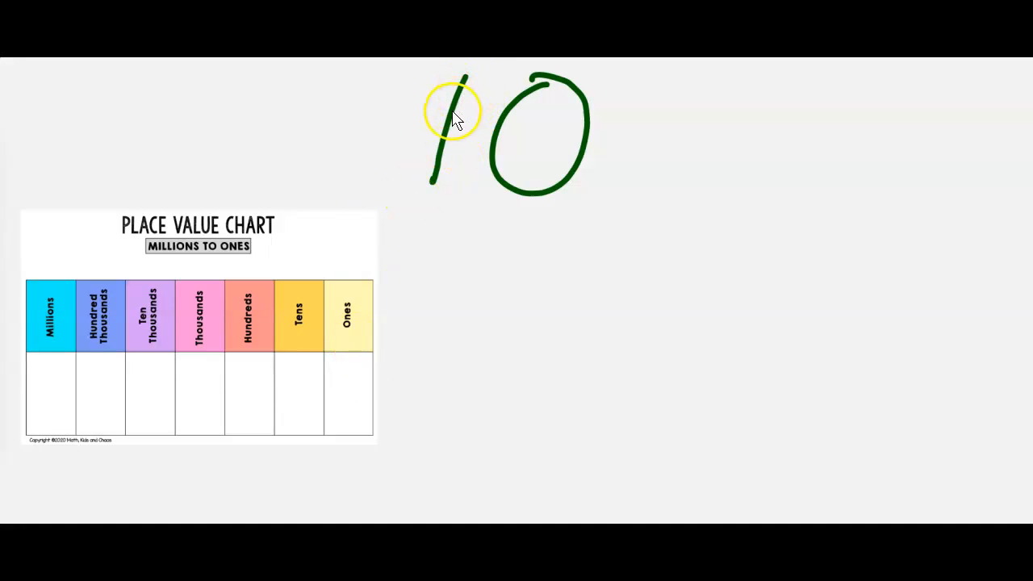
pyautogui.moveTo(464, 82)
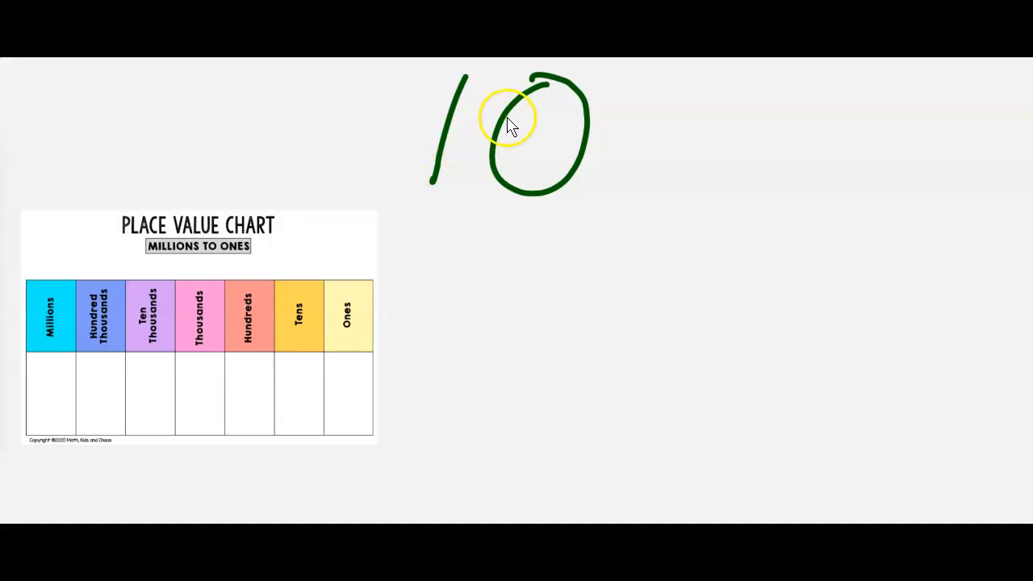
pyautogui.moveTo(436, 113)
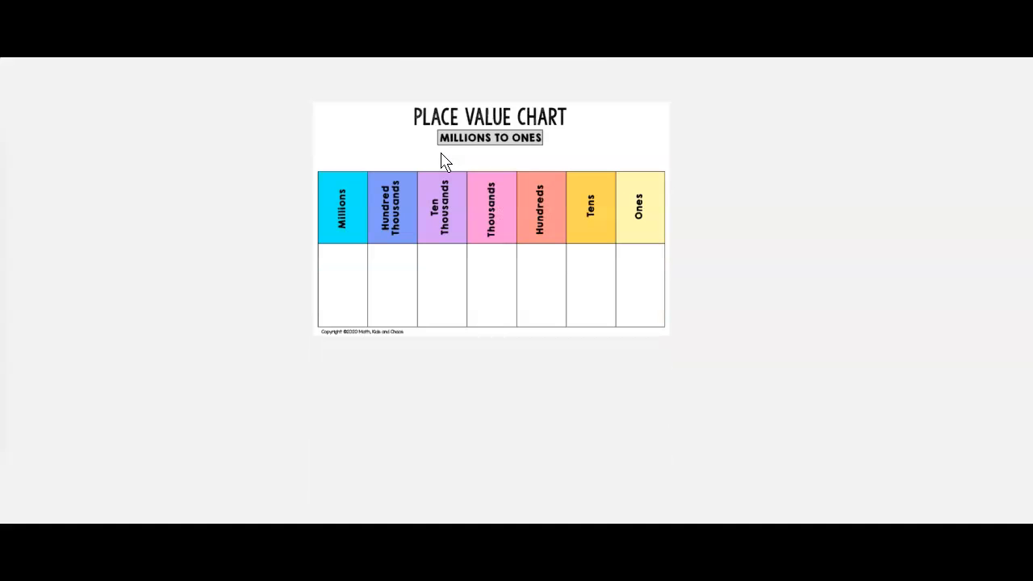
pyautogui.moveTo(445, 387)
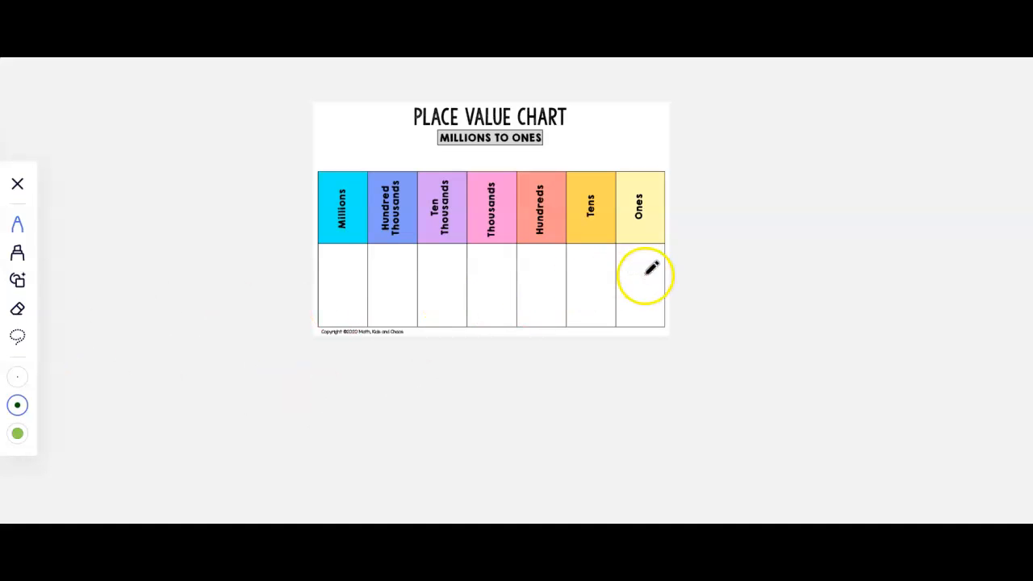
# Handwrite a green 1 under Tens and 0 under Ones
pyautogui.moveTo(649, 266); pyautogui.dragTo(639, 312)
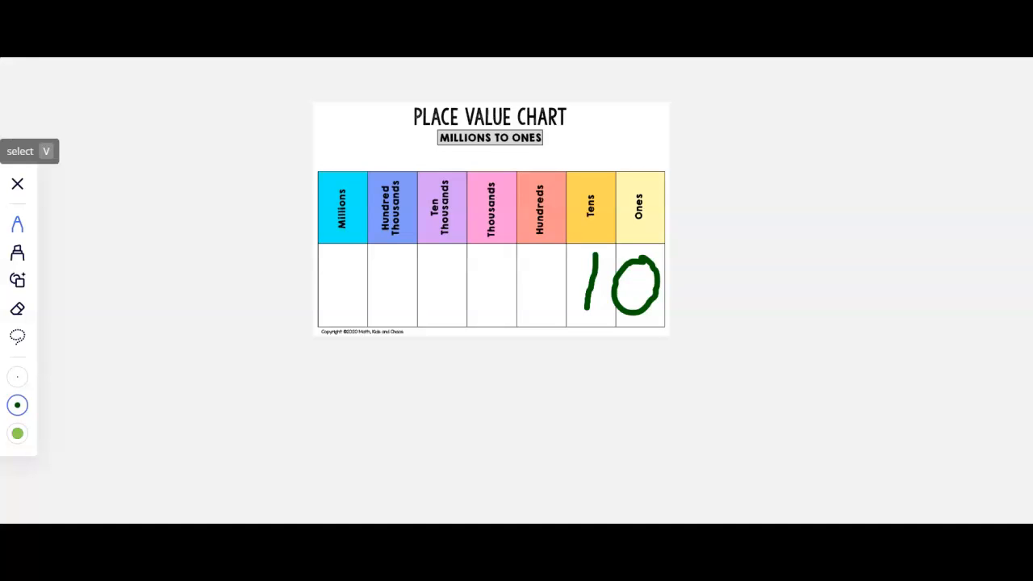
# Erase the 0 under Ones and draw a green 3 in its place
pyautogui.click(635, 284)
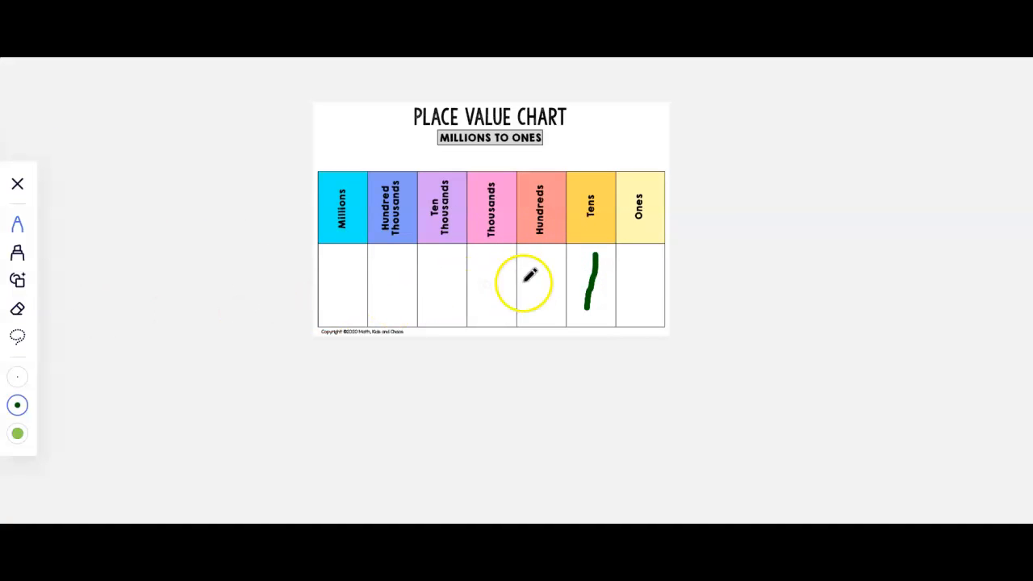
pyautogui.moveTo(637, 259); pyautogui.dragTo(641, 315)
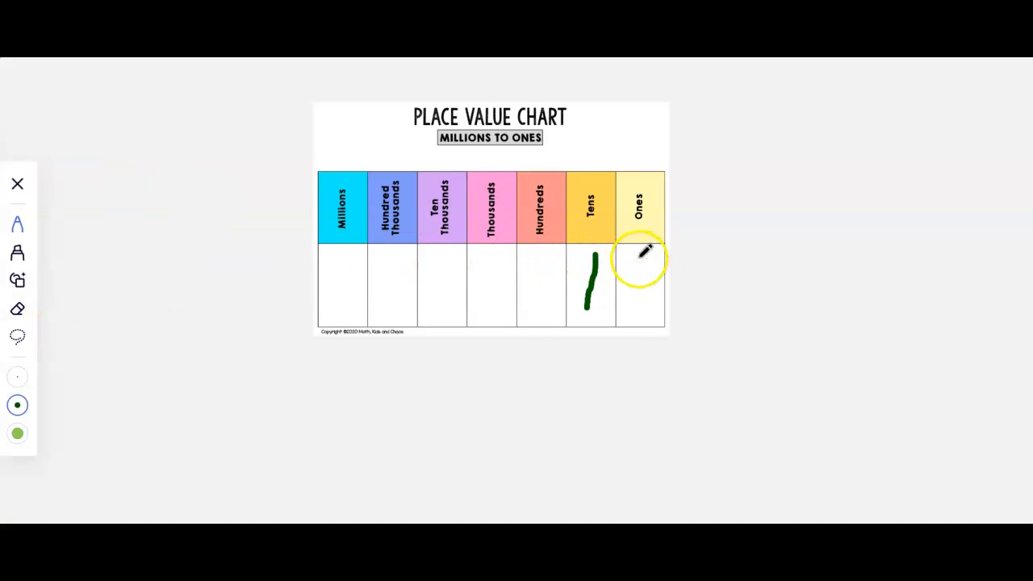
pyautogui.moveTo(650, 258); pyautogui.dragTo(629, 302)
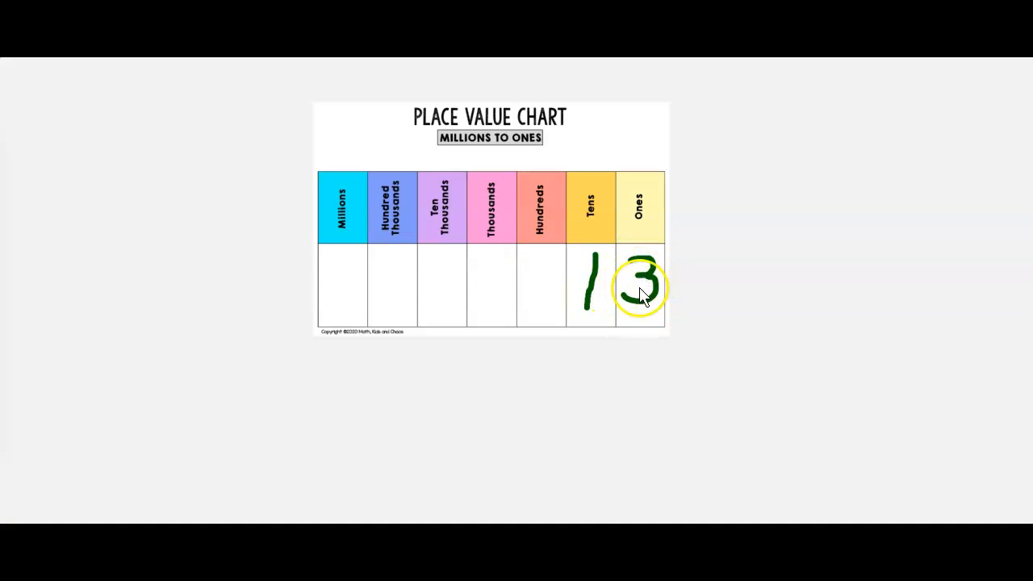
pyautogui.click(640, 287)
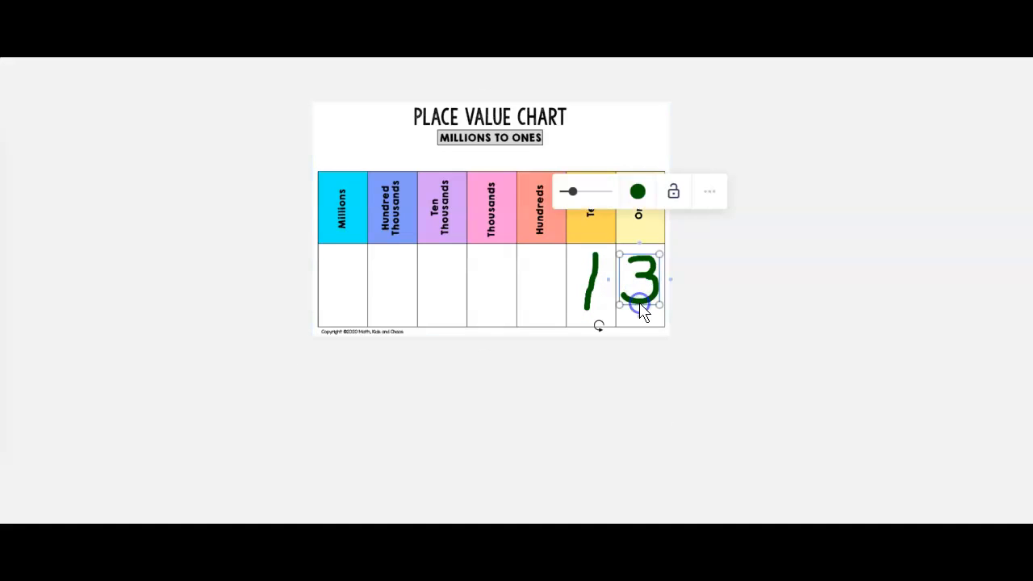
pyautogui.press('Delete')
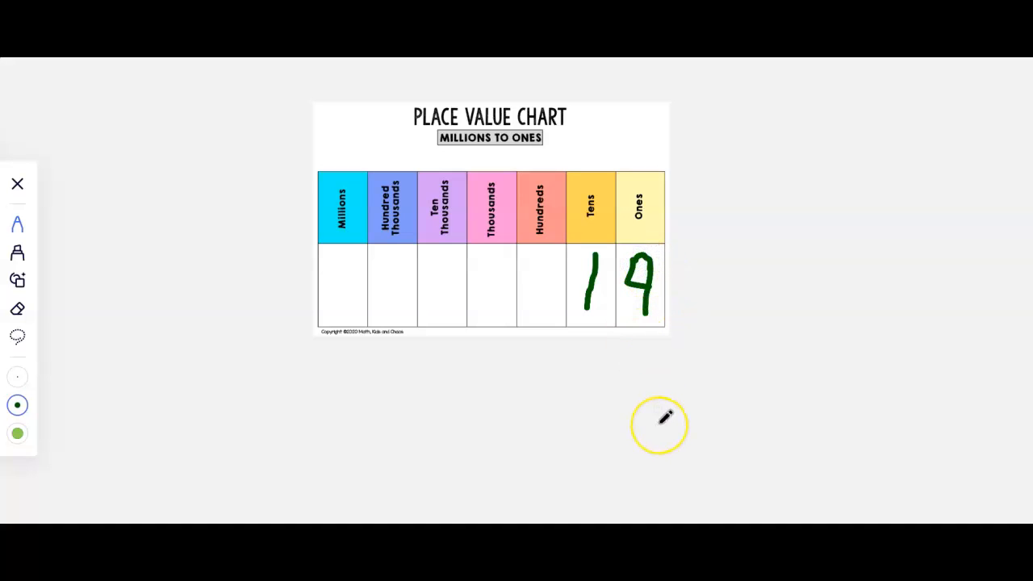
pyautogui.moveTo(664, 417)
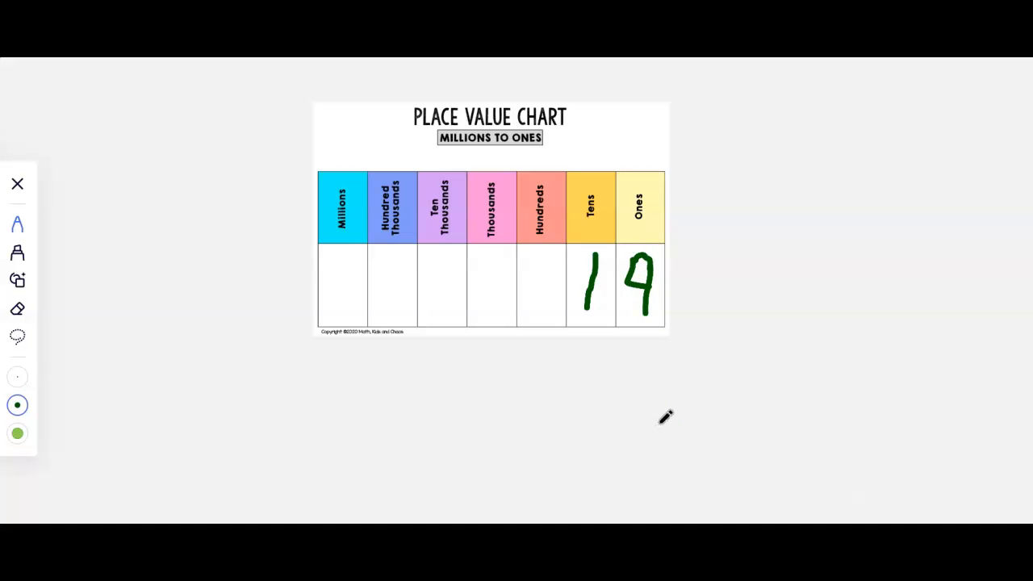
pyautogui.moveTo(147, 243)
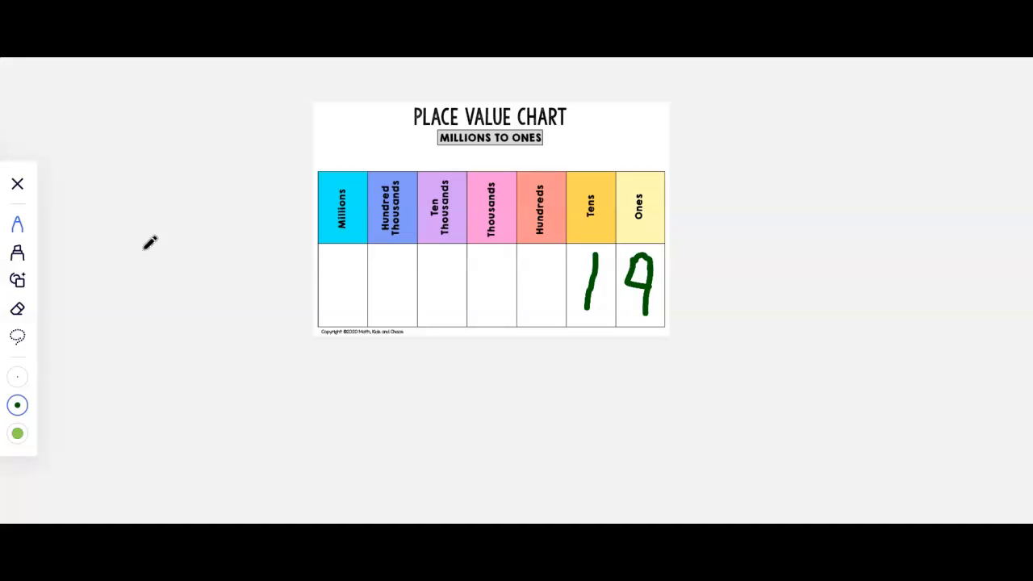
# Clear the previous number and draw a green 2 under Tens and 0 under Ones
pyautogui.click(590, 286)
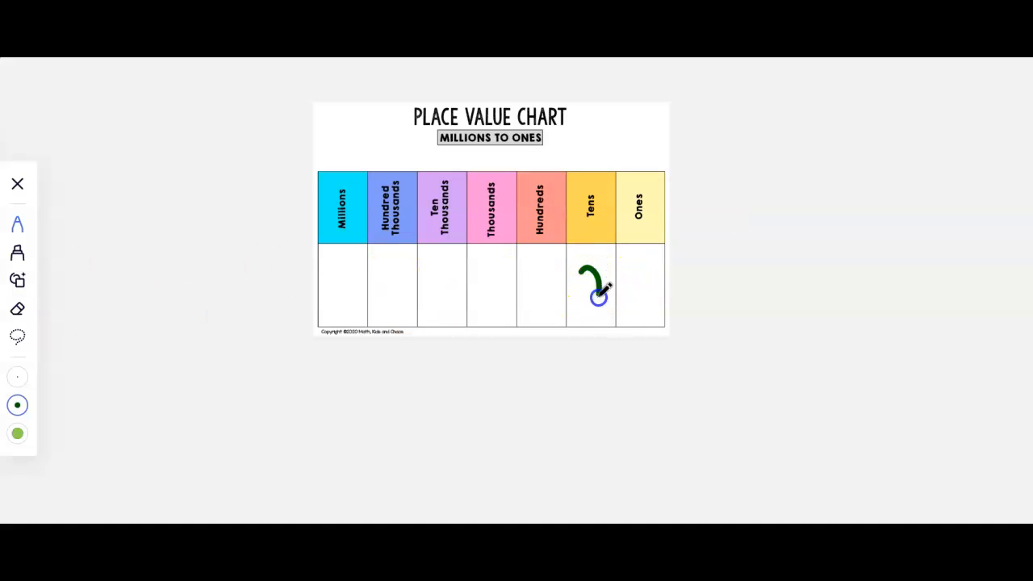
pyautogui.moveTo(597, 270); pyautogui.dragTo(601, 311)
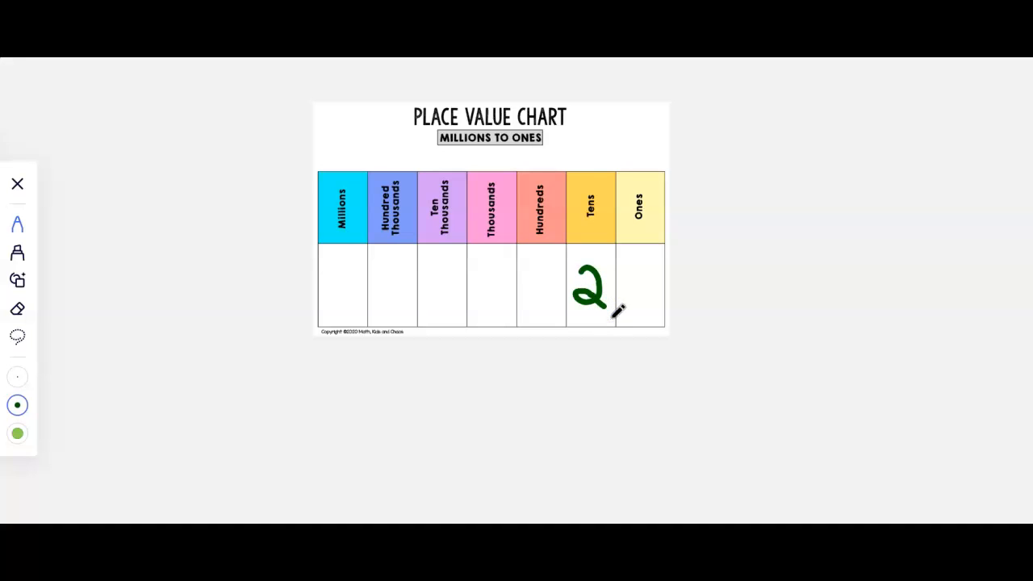
pyautogui.moveTo(638, 274); pyautogui.dragTo(626, 303)
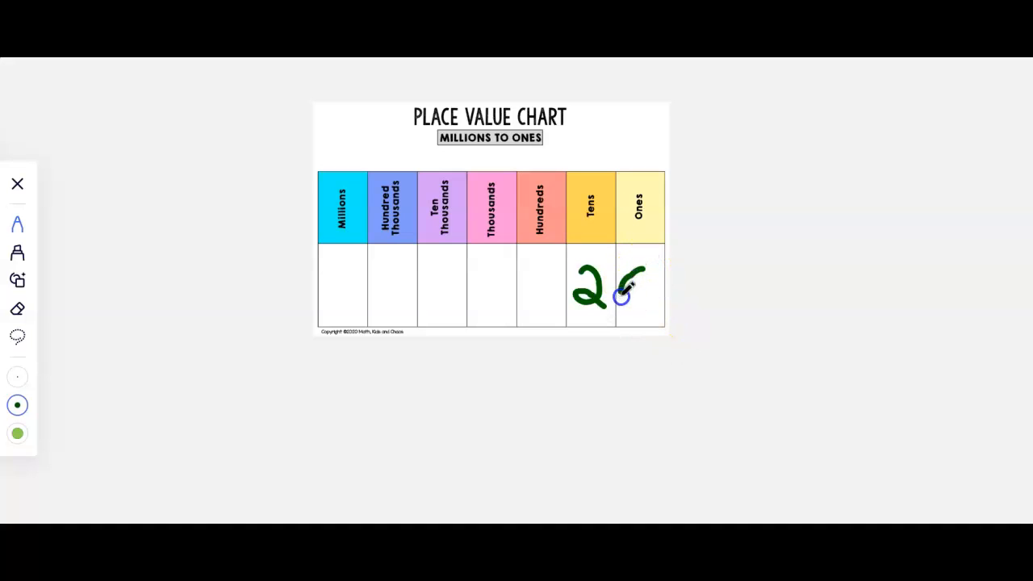
pyautogui.moveTo(625, 294); pyautogui.dragTo(654, 262)
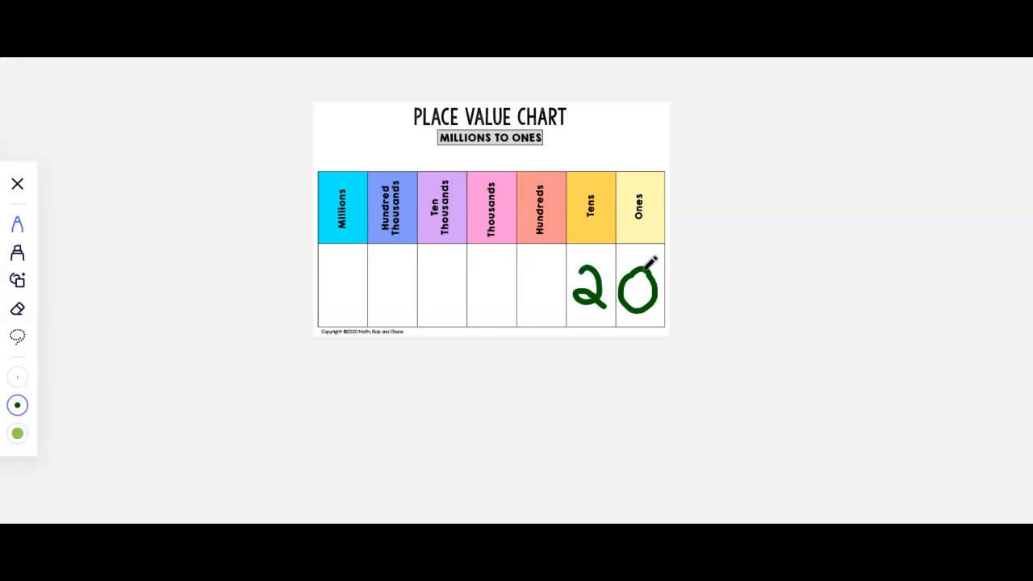
pyautogui.moveTo(396, 274); pyautogui.dragTo(419, 291)
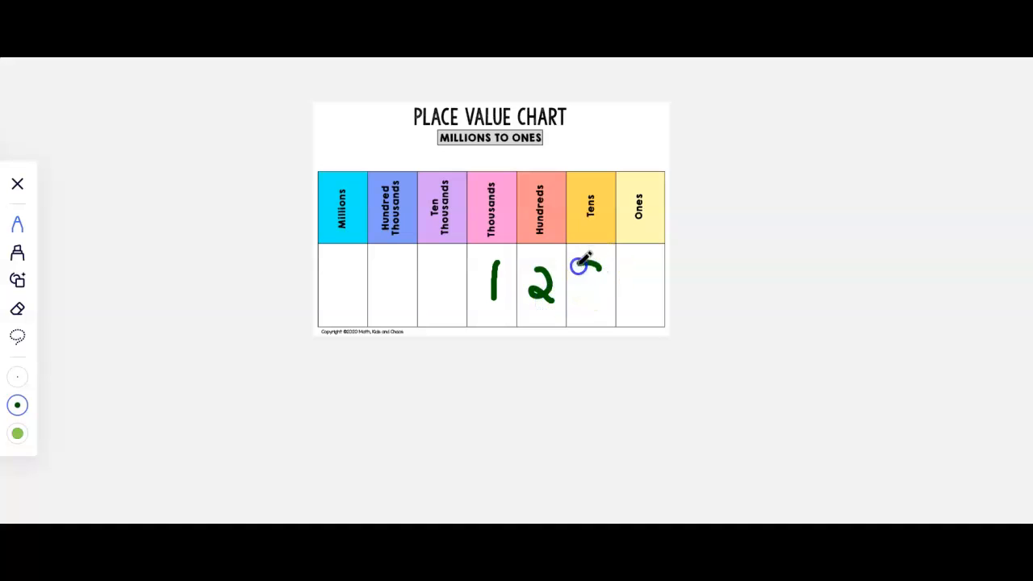
# Draw a green 9 under Tens and 4 under Ones to complete 1294
pyautogui.moveTo(589, 266); pyautogui.dragTo(641, 294)
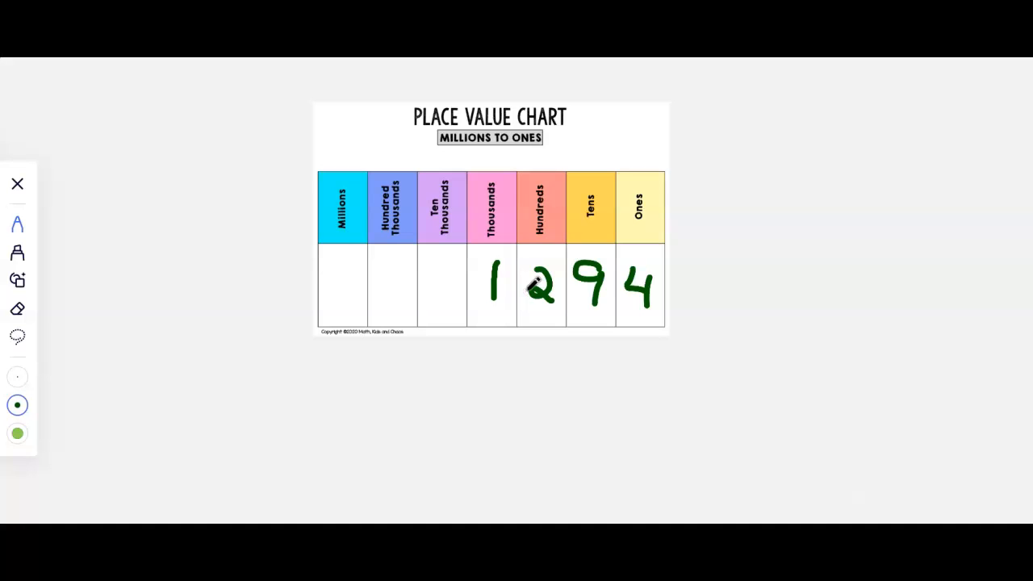
pyautogui.moveTo(564, 282); pyautogui.dragTo(617, 287)
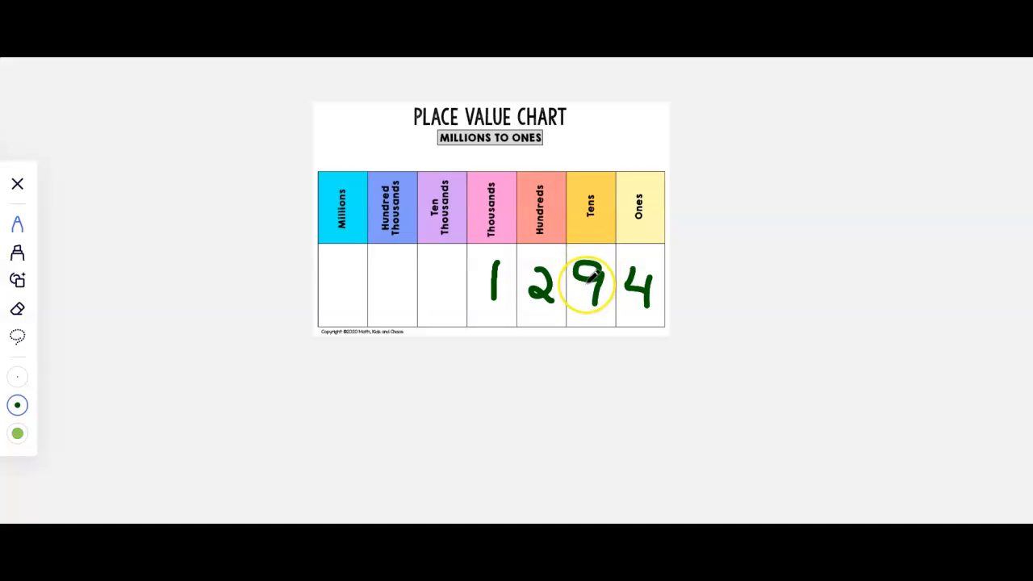